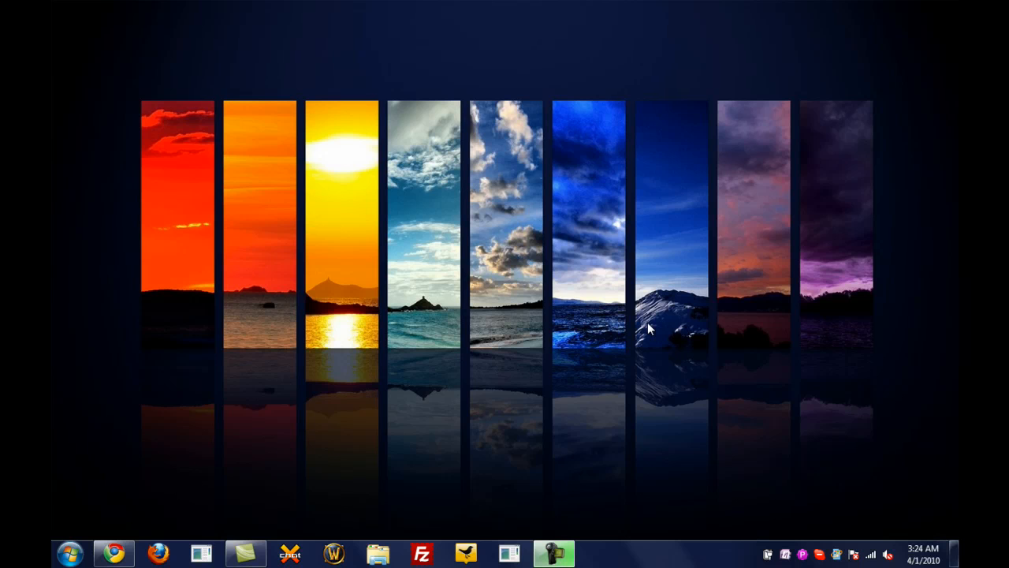
mouse_move(272, 500)
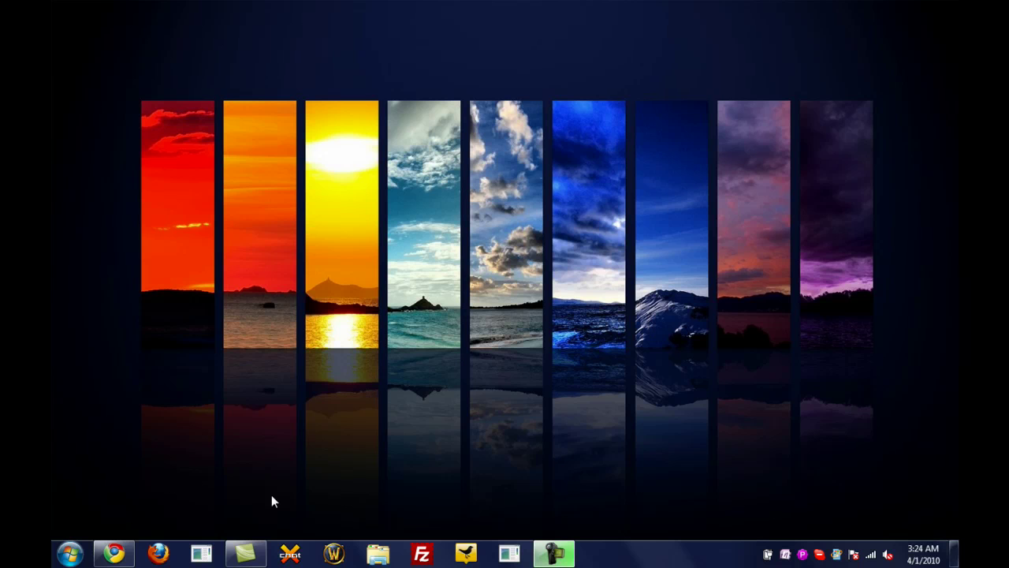
- Search the Start menu for cmd and launch cmd.exe as administrator
left_click(555, 552)
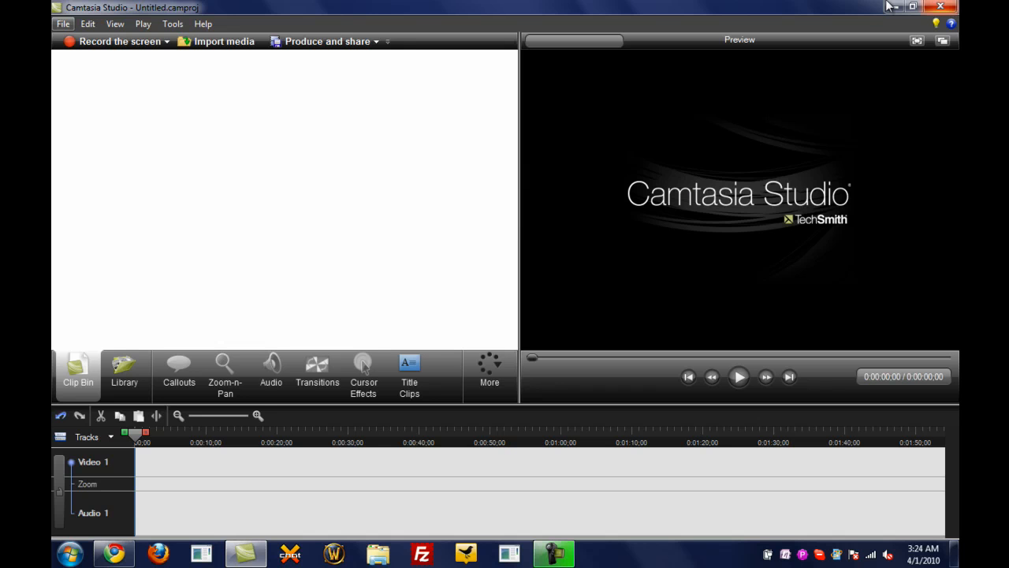
left_click(891, 6)
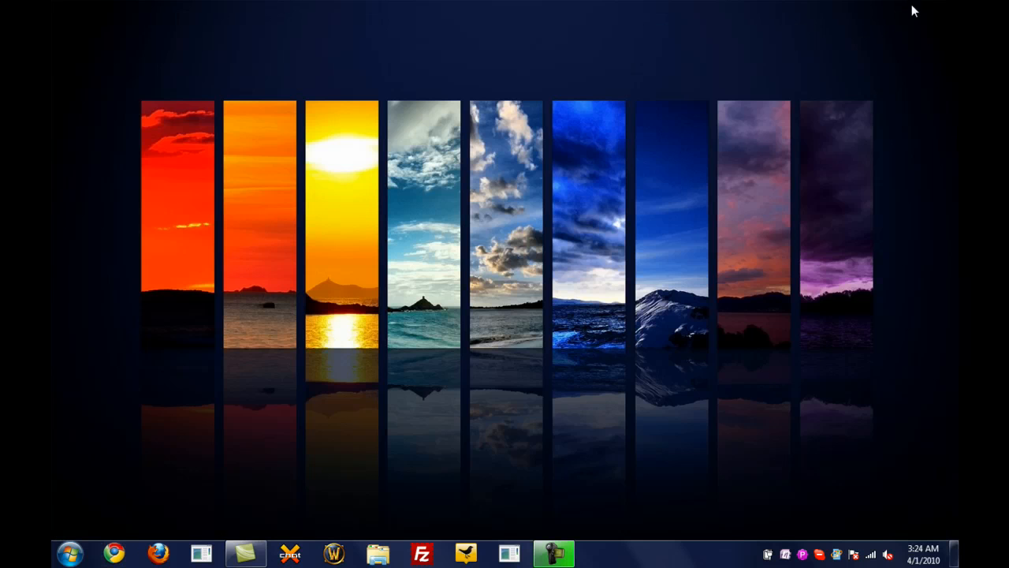
mouse_move(617, 54)
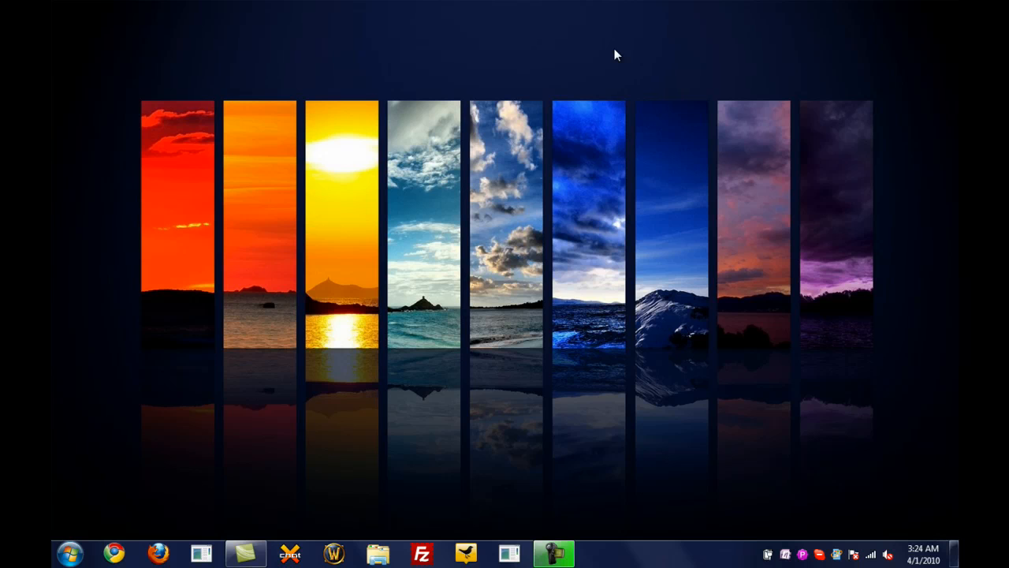
mouse_move(372, 103)
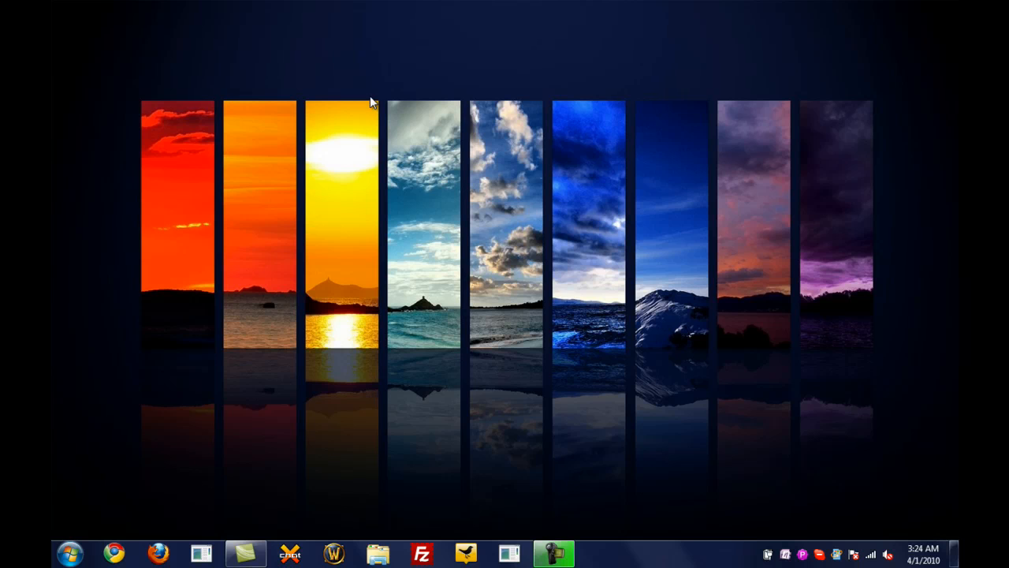
left_click(70, 553)
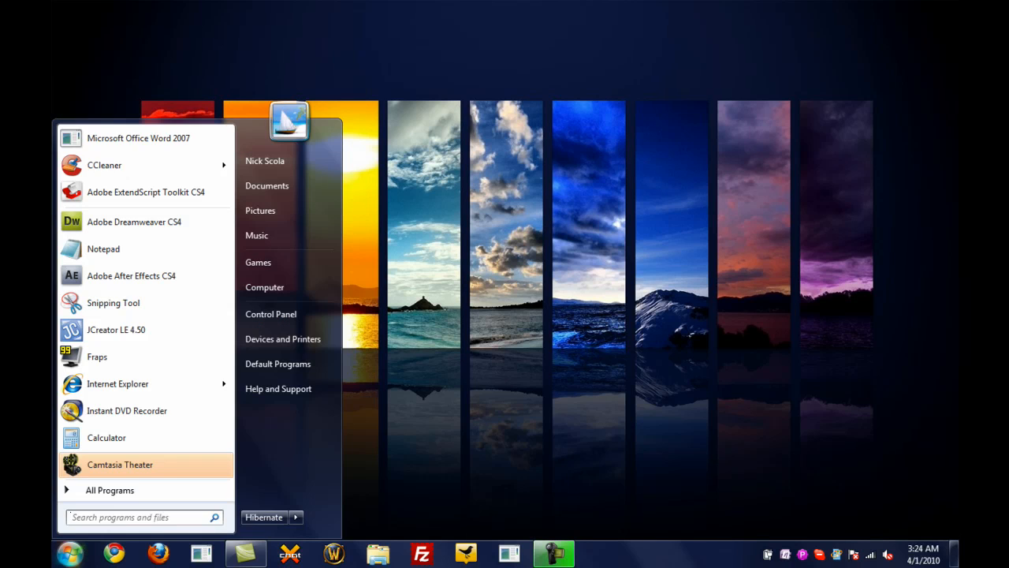
type("cmd")
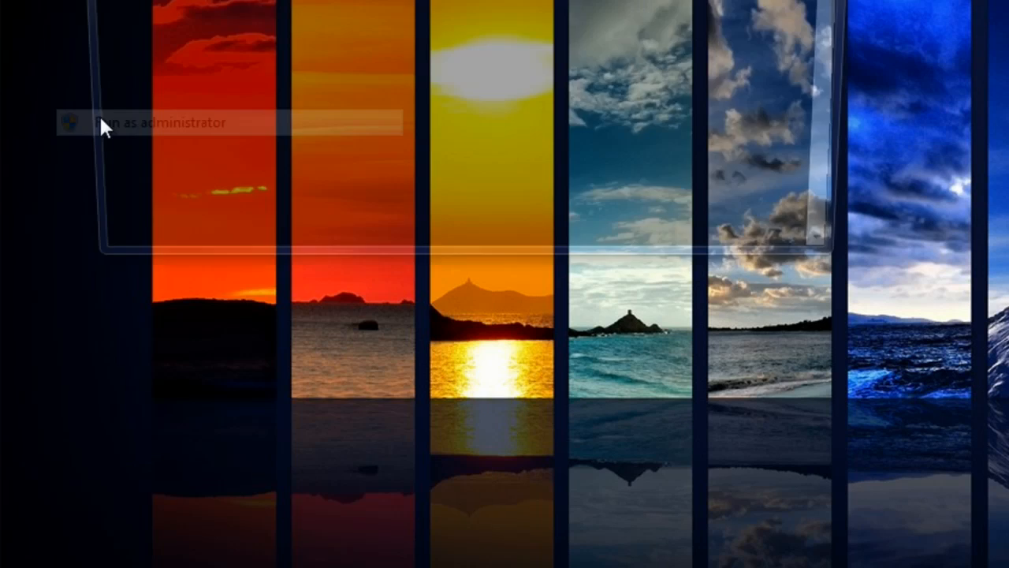
left_click(157, 122)
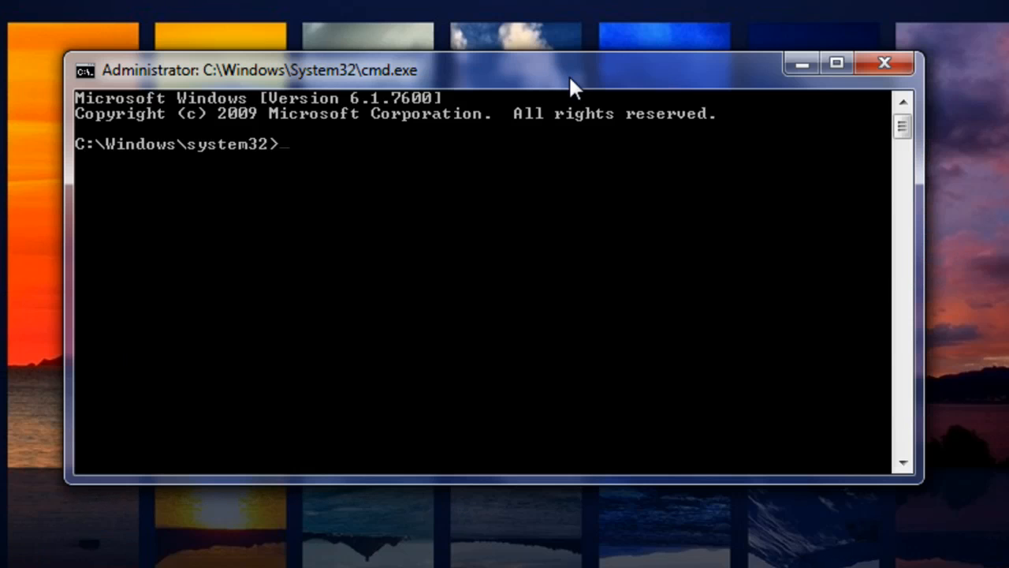
- Enter and run 'regsvr32 actxprxy.dll' in the elevated console
right_click(461, 189)
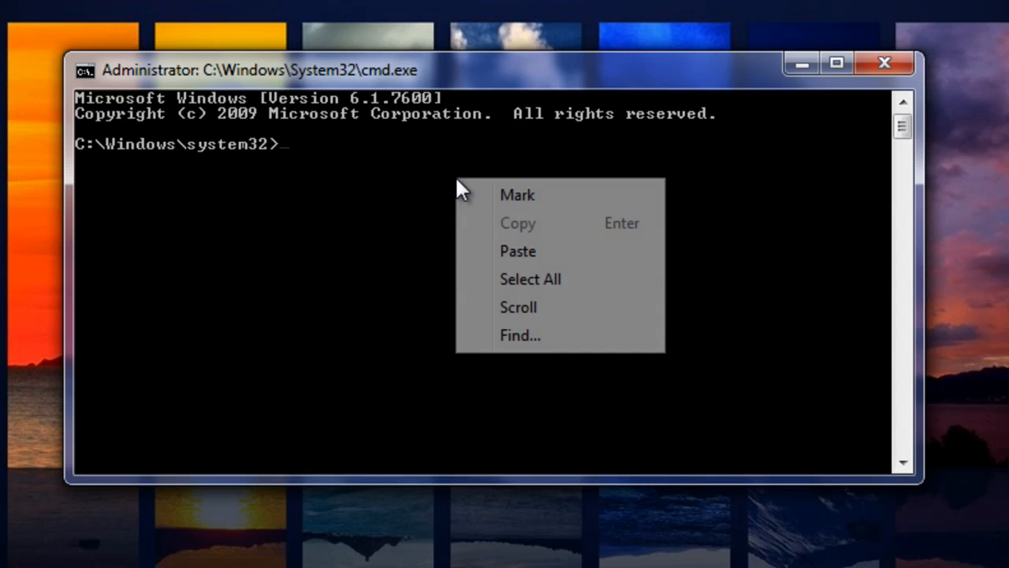
mouse_move(396, 223)
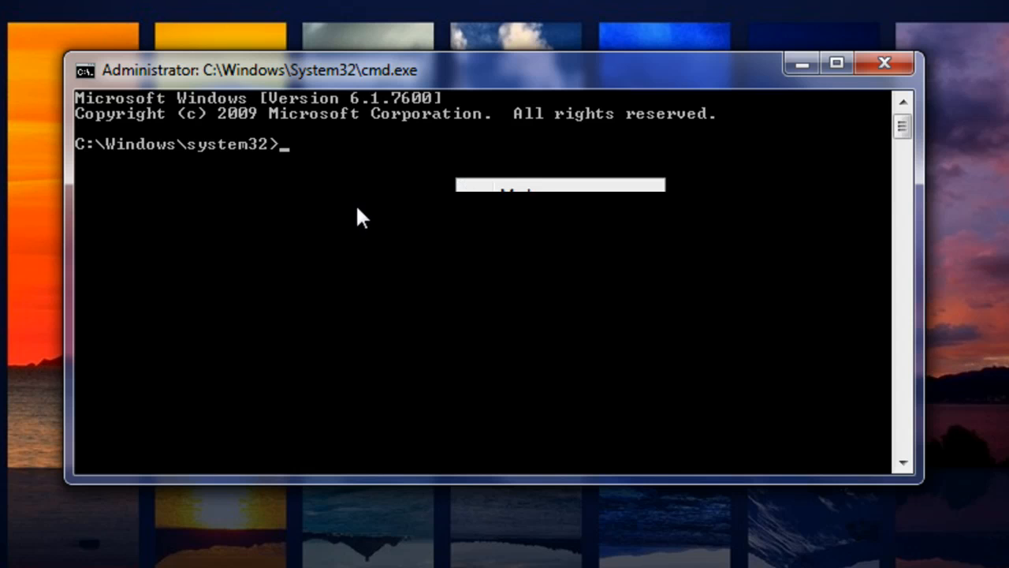
mouse_move(471, 211)
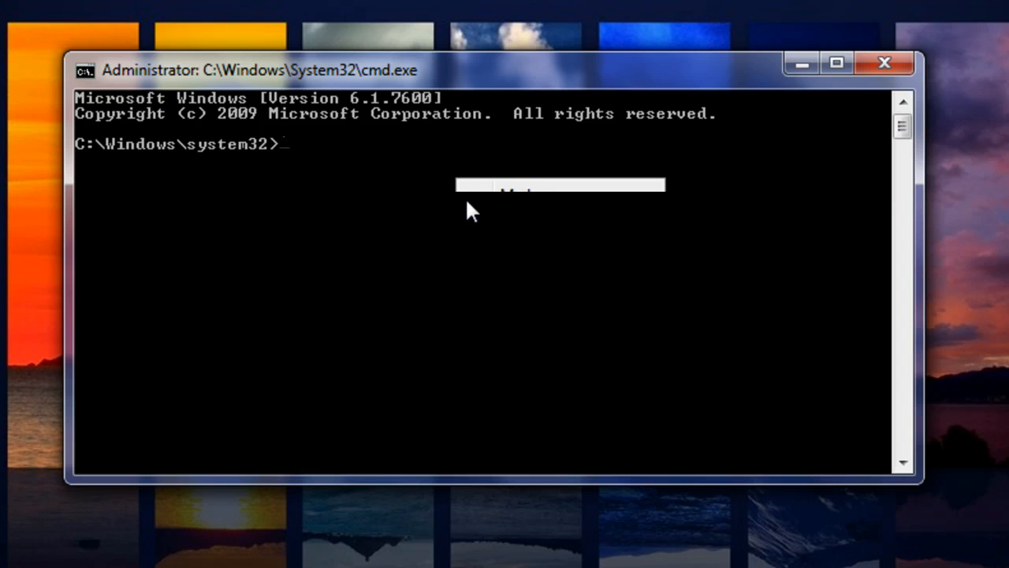
type("regsvr")
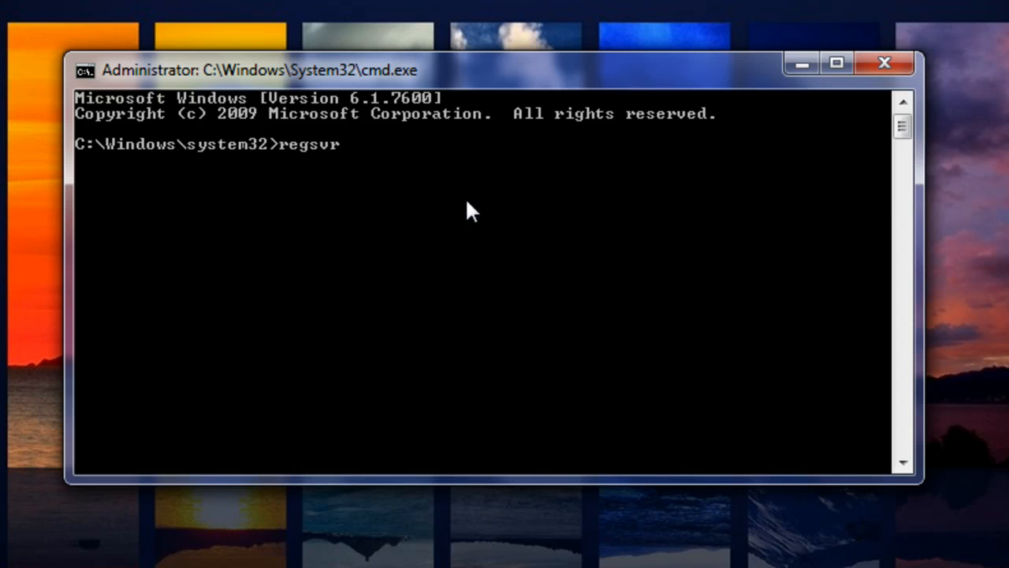
type("32 /ac")
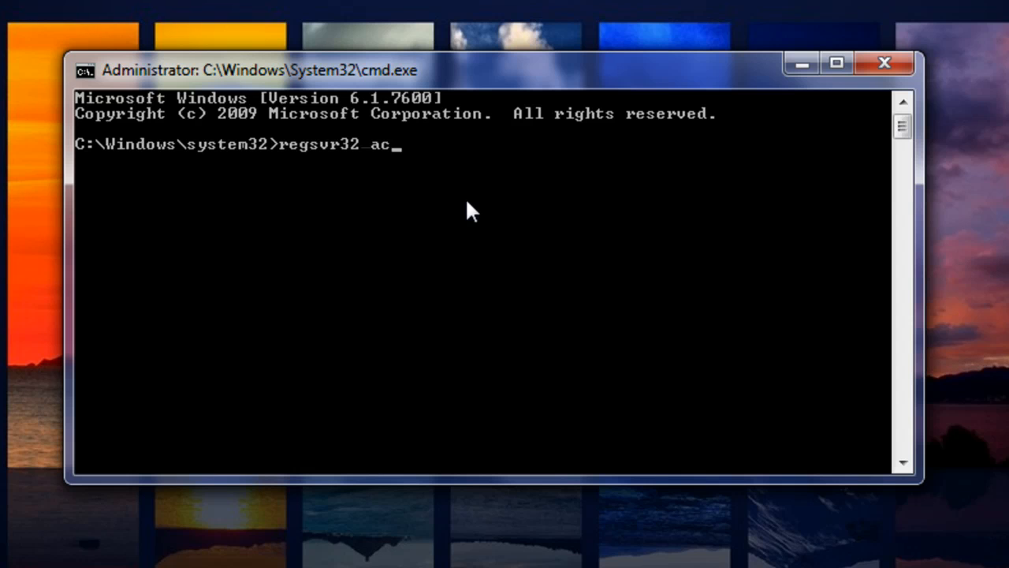
type("txp")
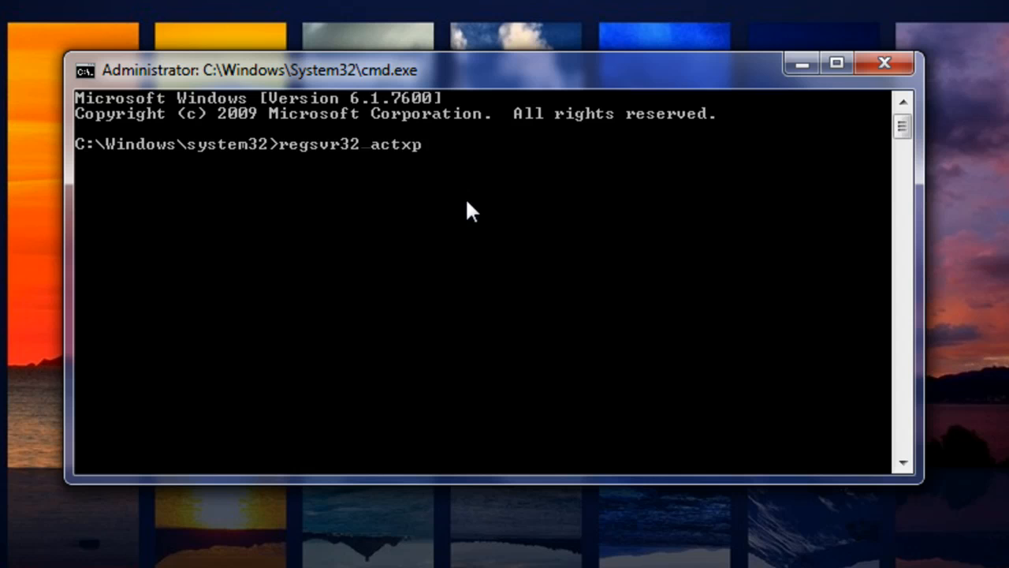
type("rxy.")
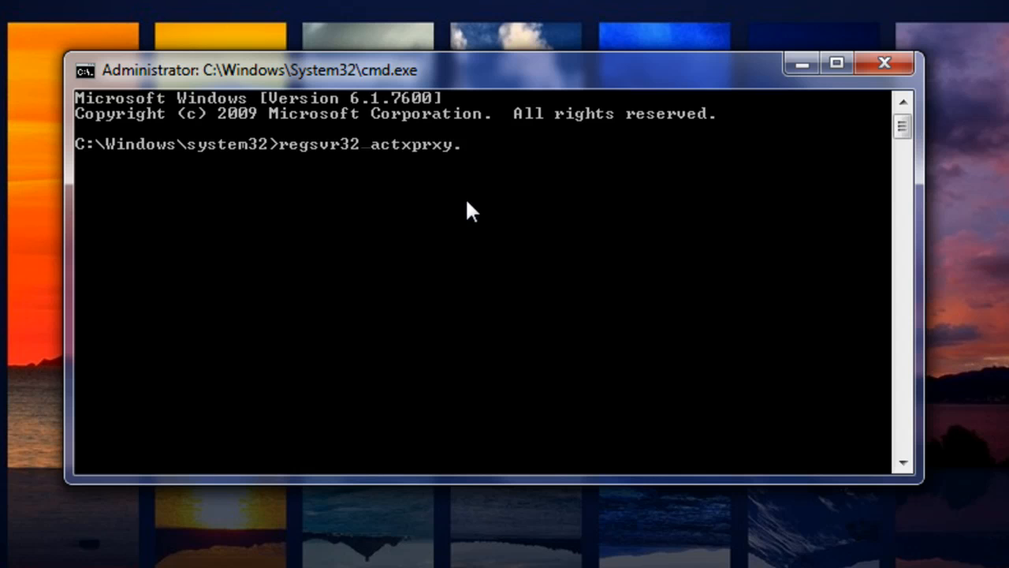
key("Return")
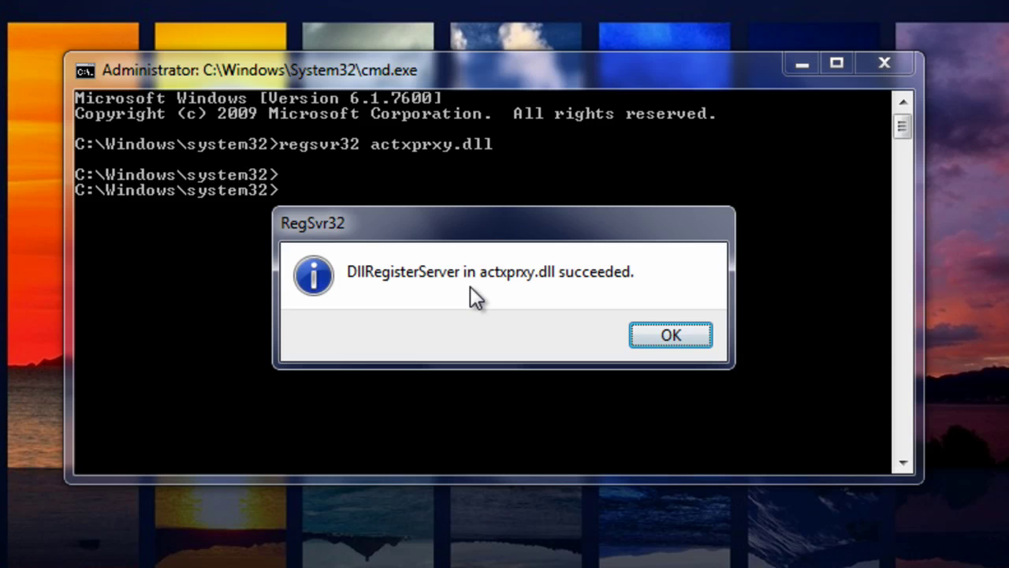
mouse_move(671, 335)
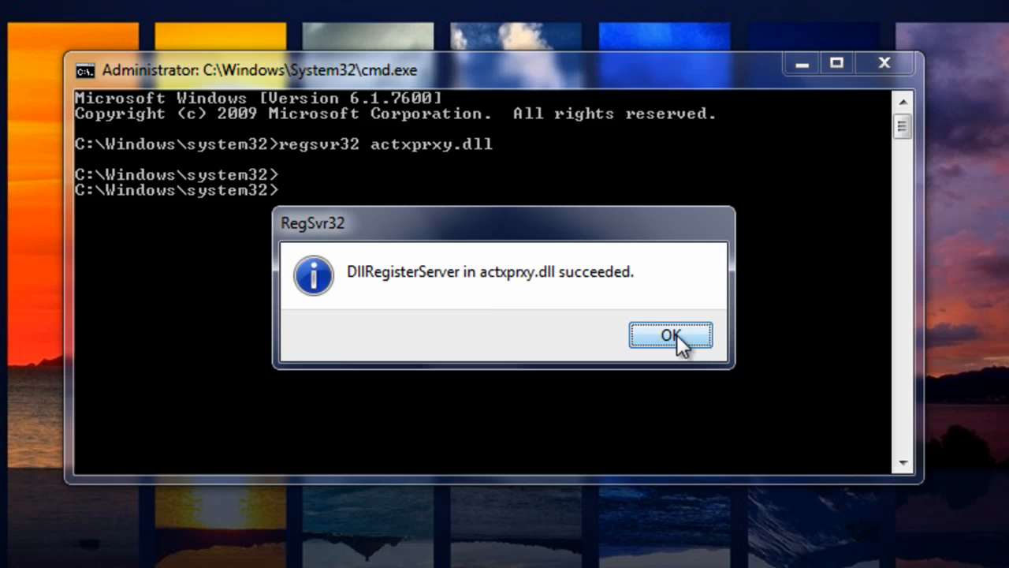
- Dismiss the RegSvr32 success dialog with OK and close the Command Prompt window
left_click(671, 335)
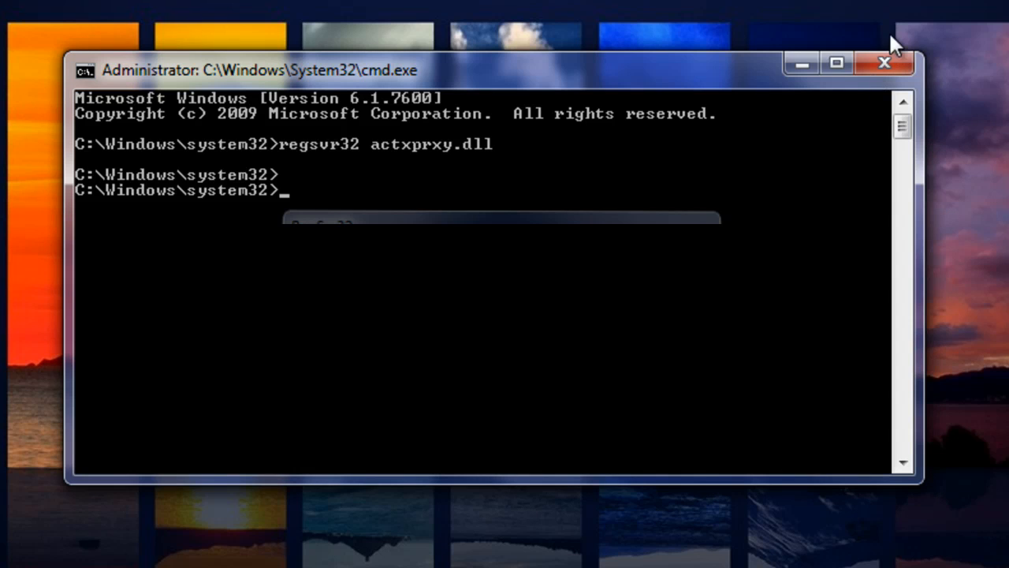
left_click(884, 63)
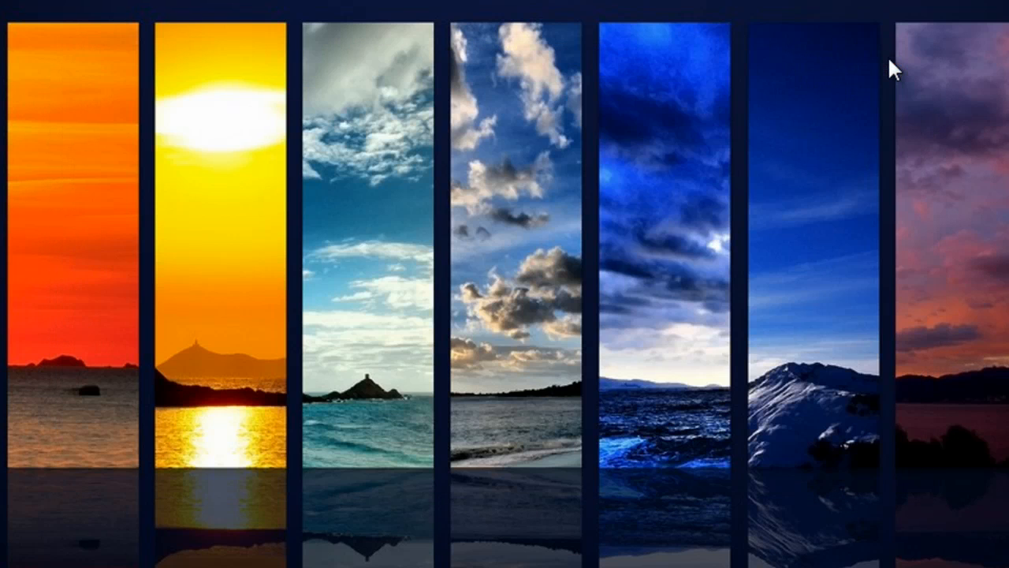